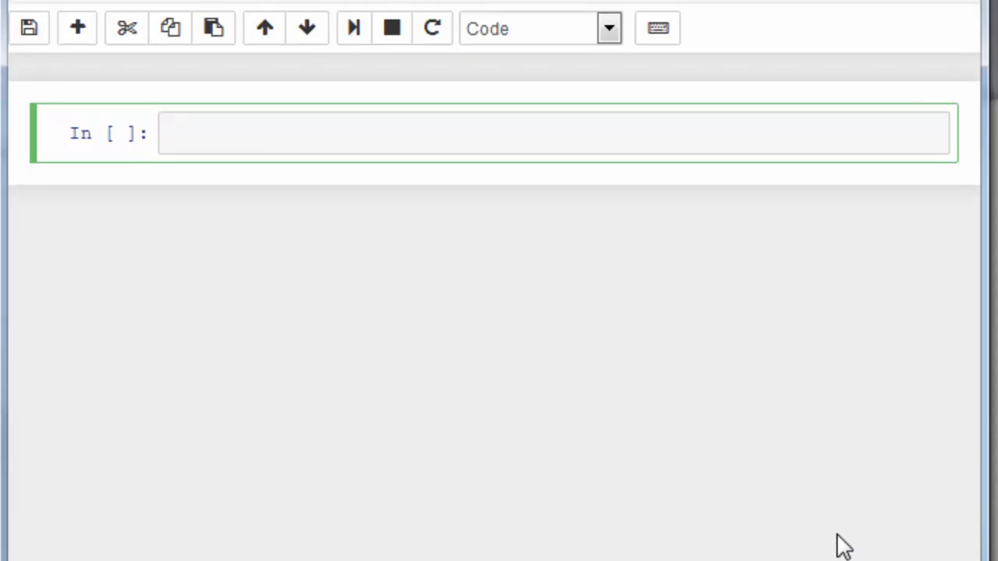
Step: Define square(x) in the first cell with body 'value = x * x' and 'return value'
type("def")
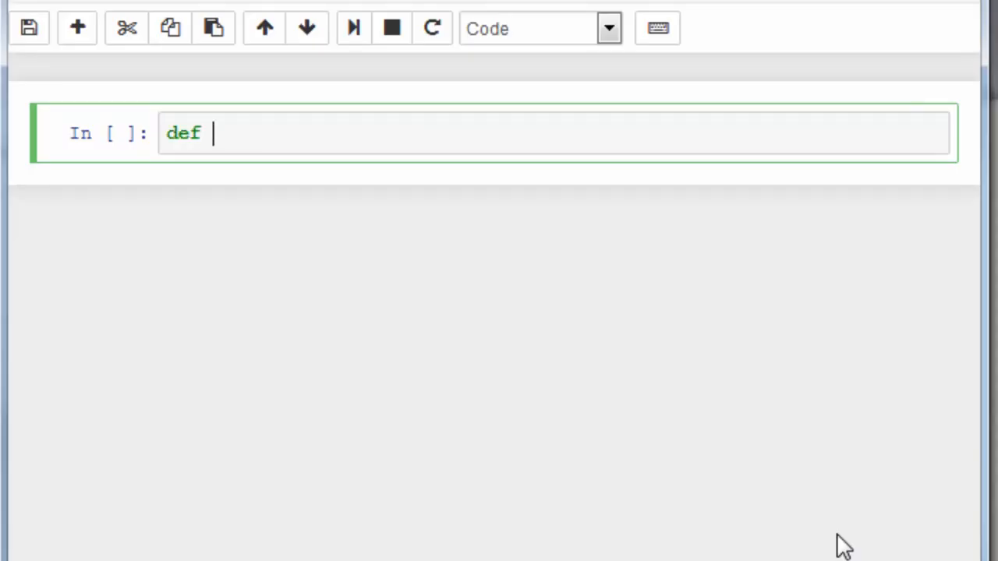
type("square(x):")
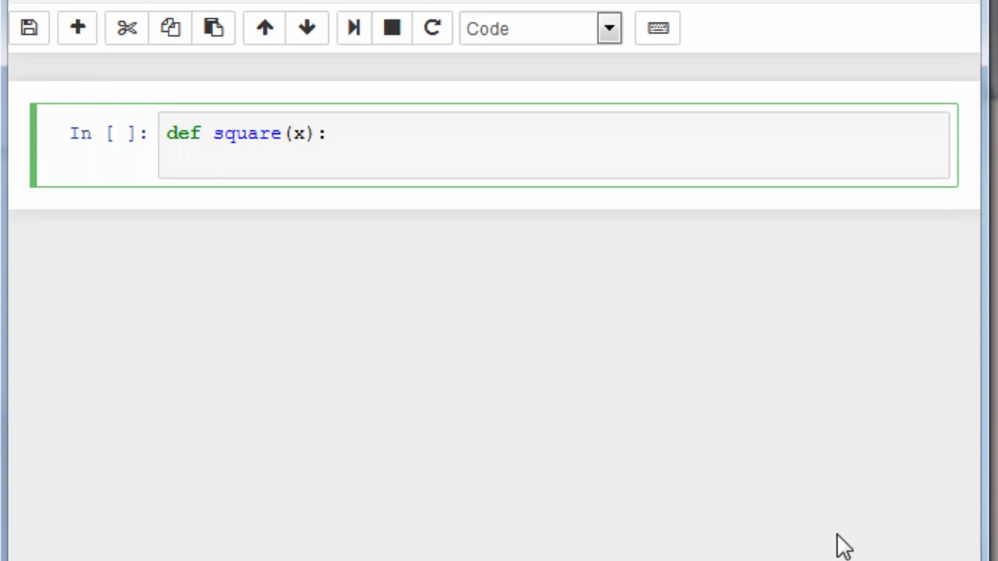
key("Enter")
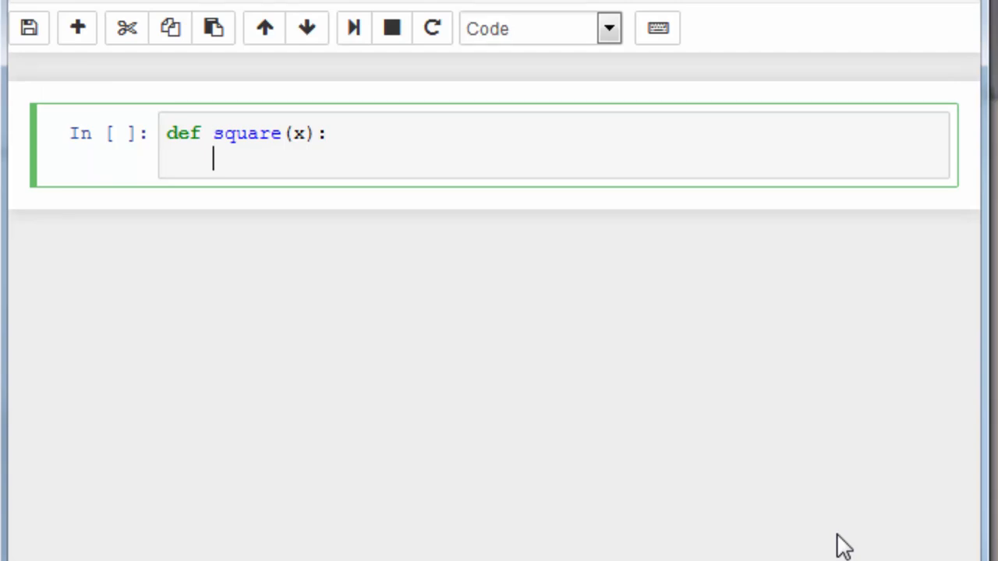
type("value = x * x")
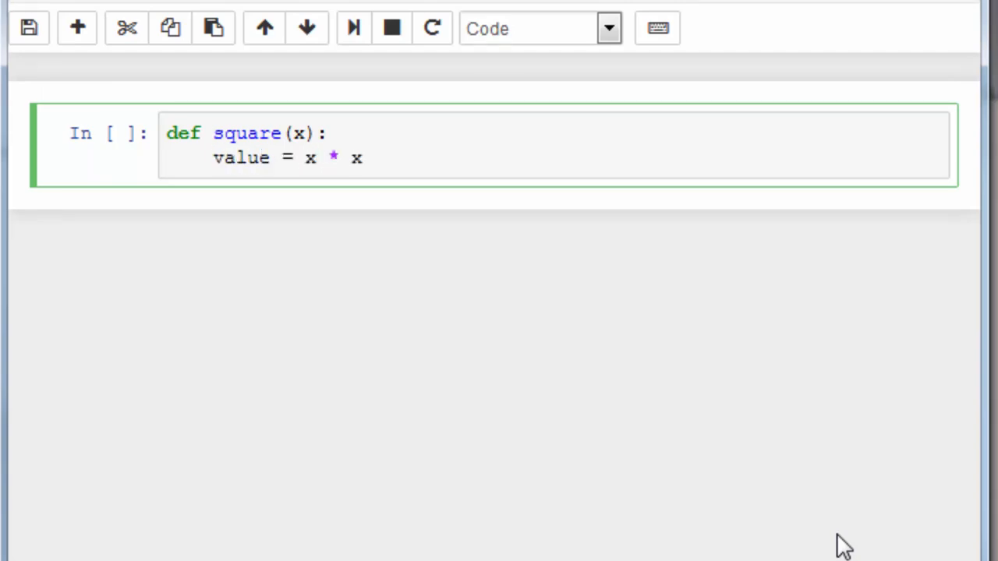
key("enter")
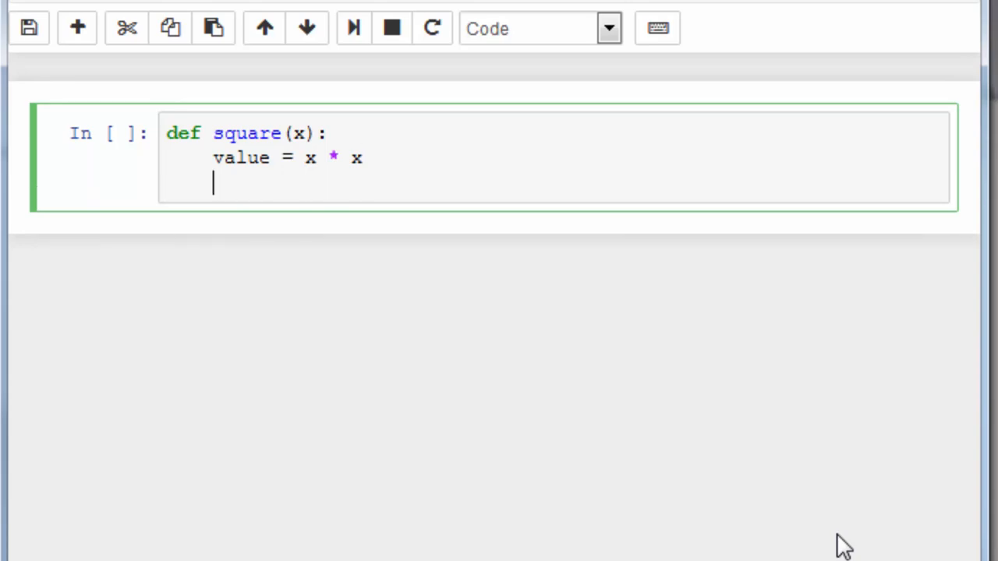
type("return")
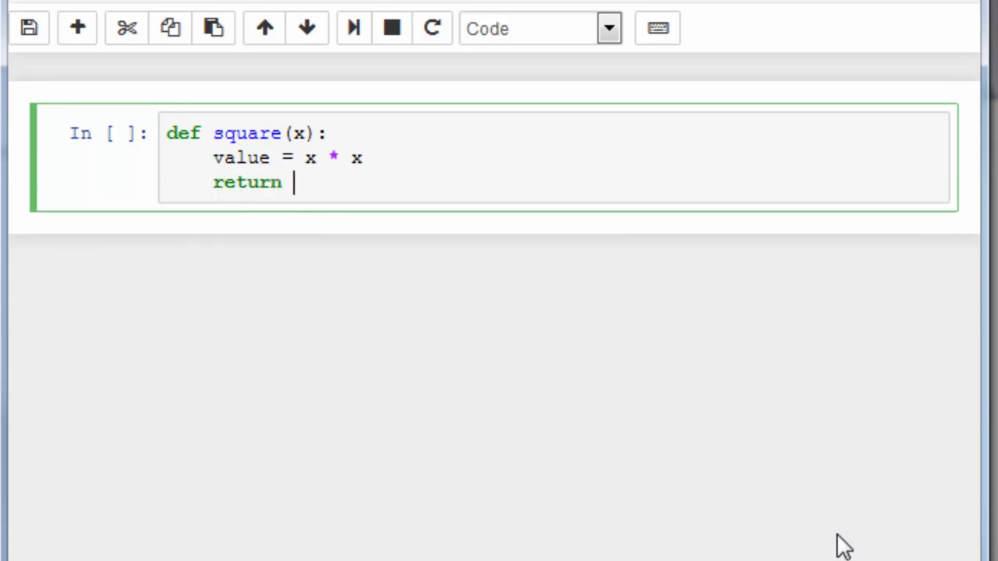
type("value")
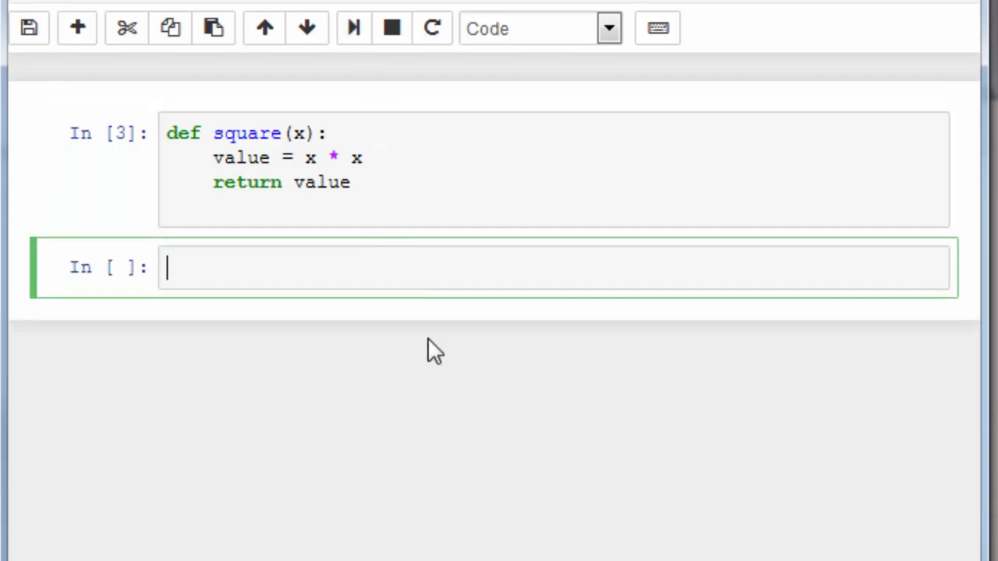
Step: Enter square(5) in the new cell and run it to output 25
type("square(")
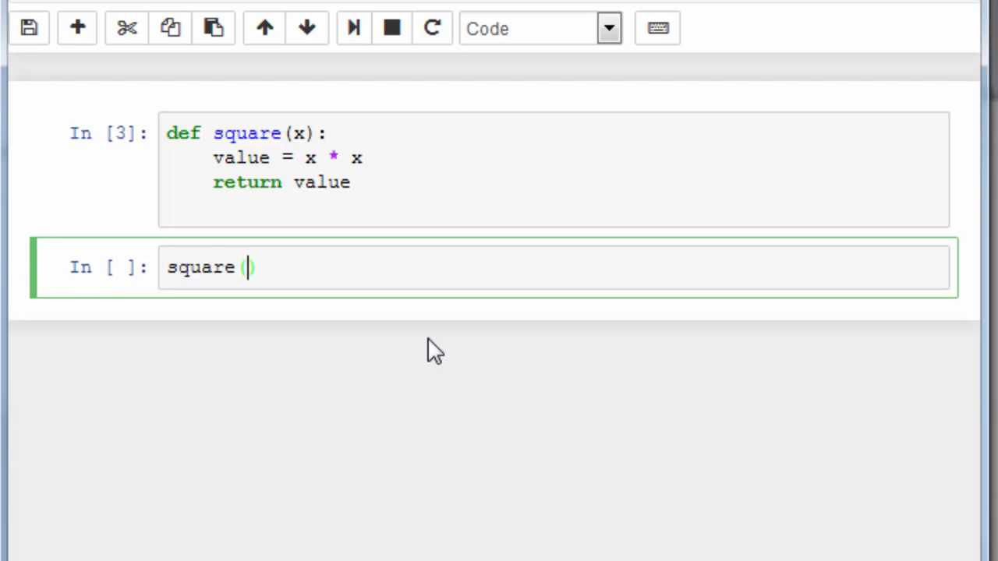
type("5")
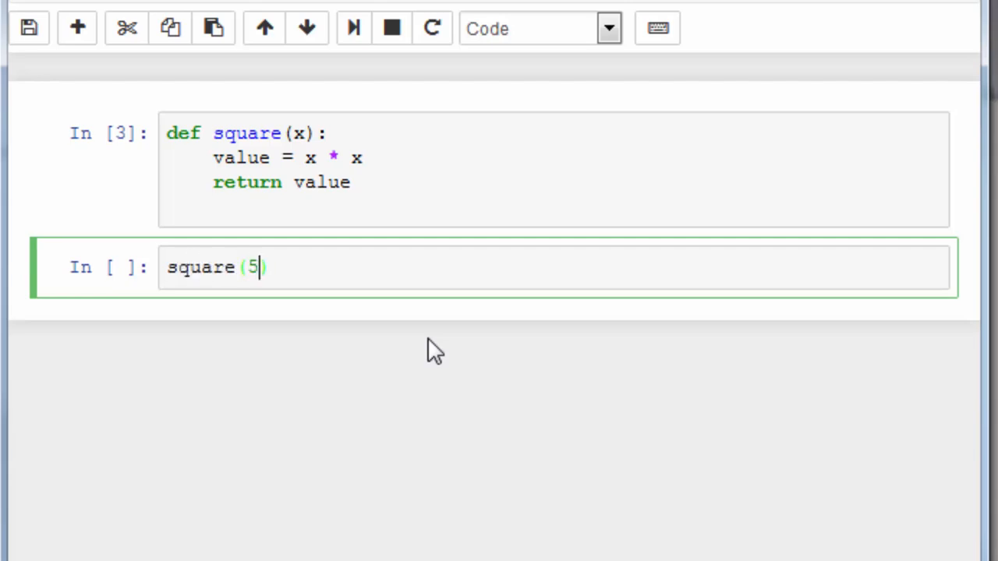
left_click(352, 29)
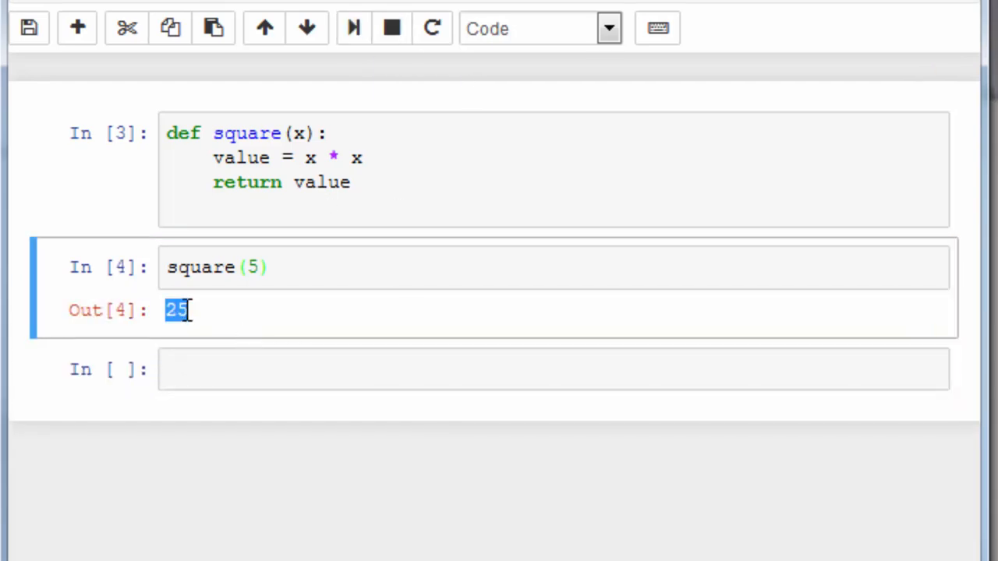
mouse_move(265, 316)
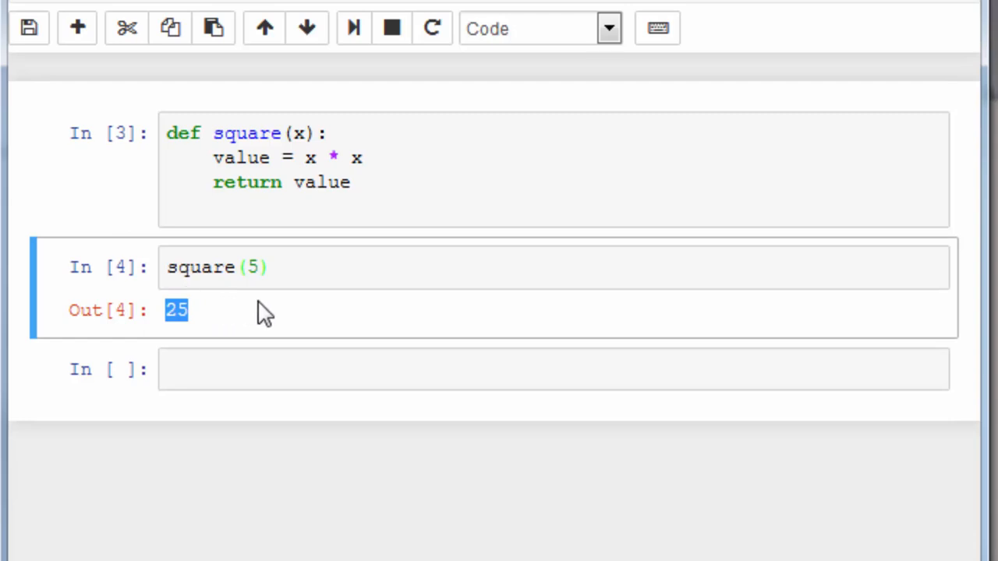